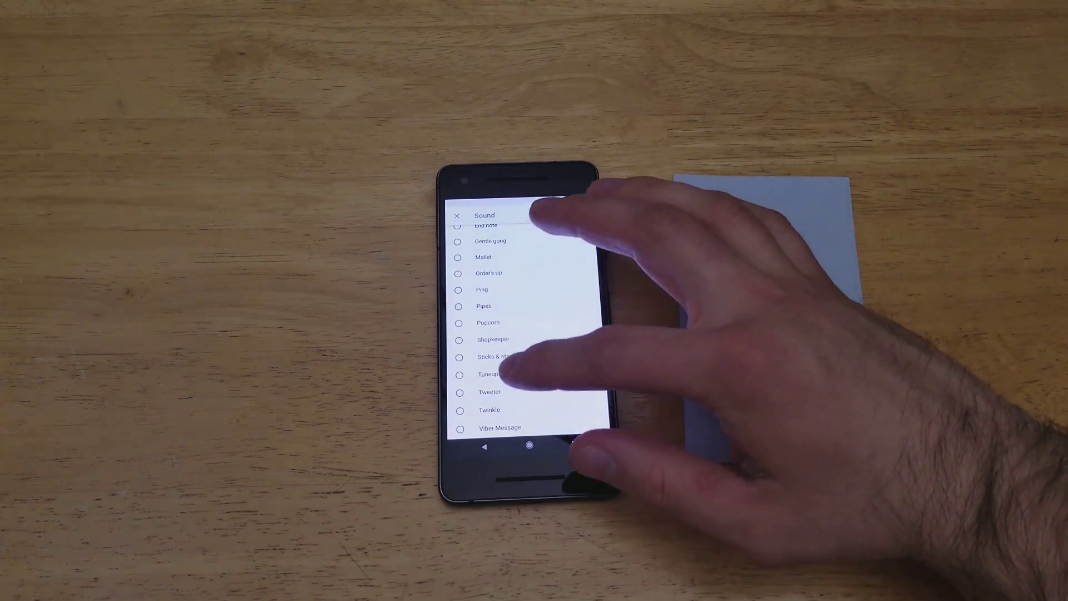
Select the 'Orders up' radio option in the Sound picker's notification sound list
left_click(488, 374)
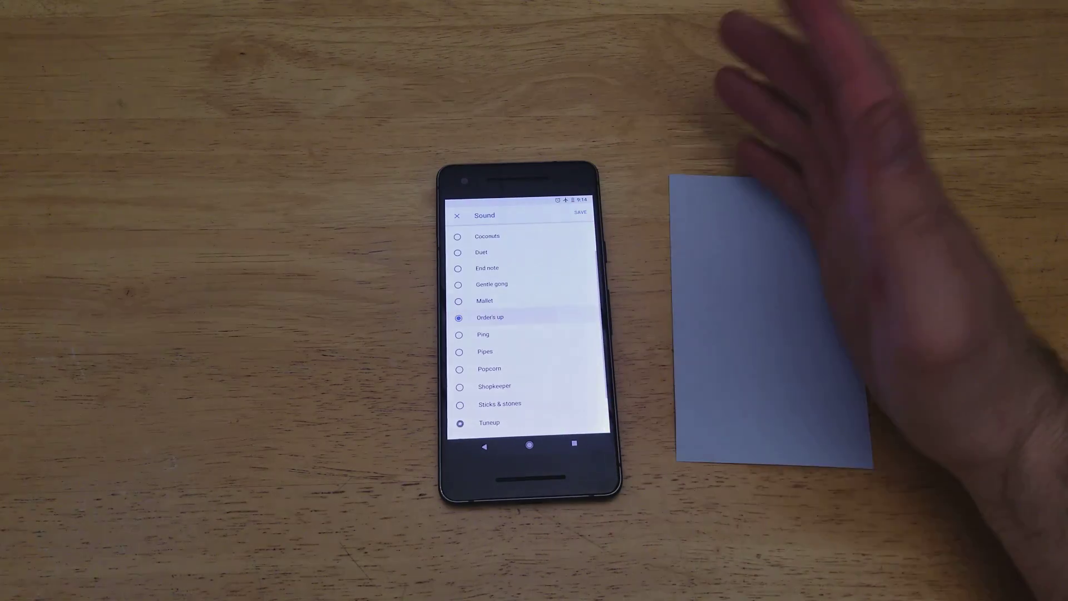
scroll("down", 3)
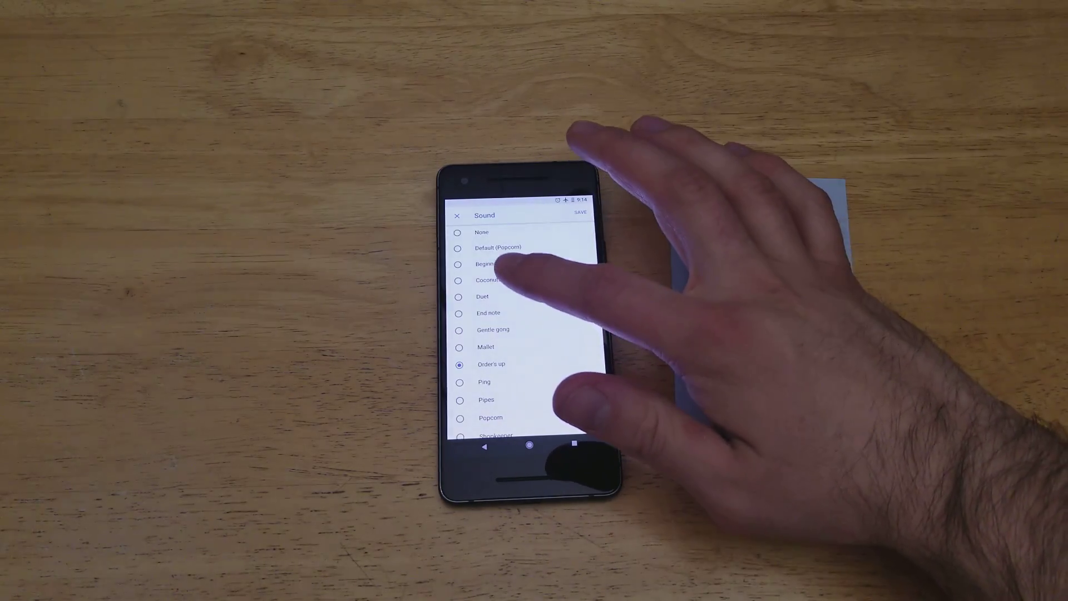